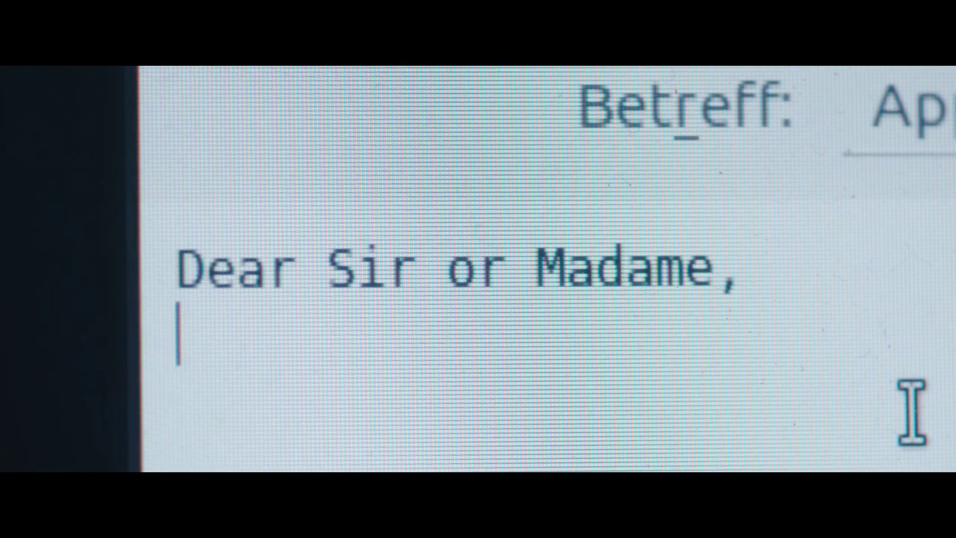
pyautogui.write('my name')
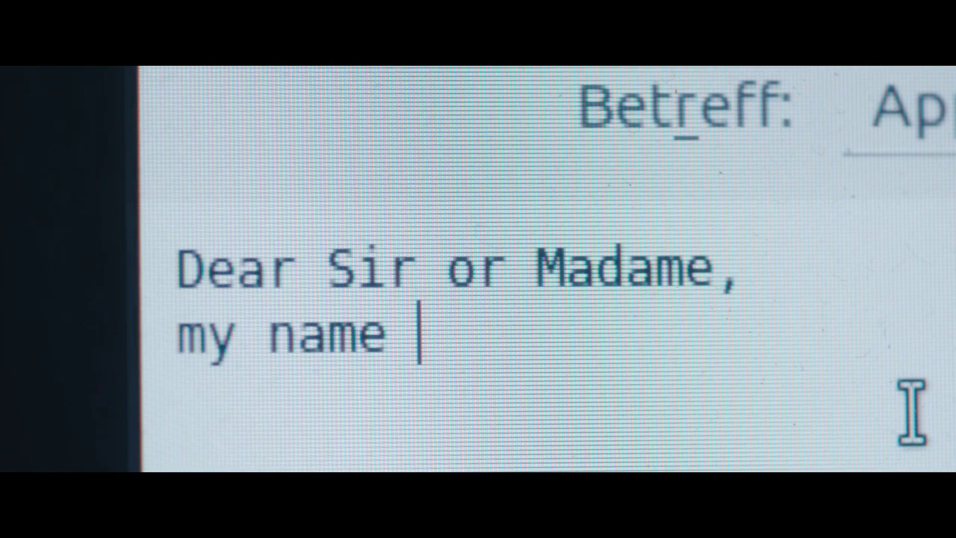